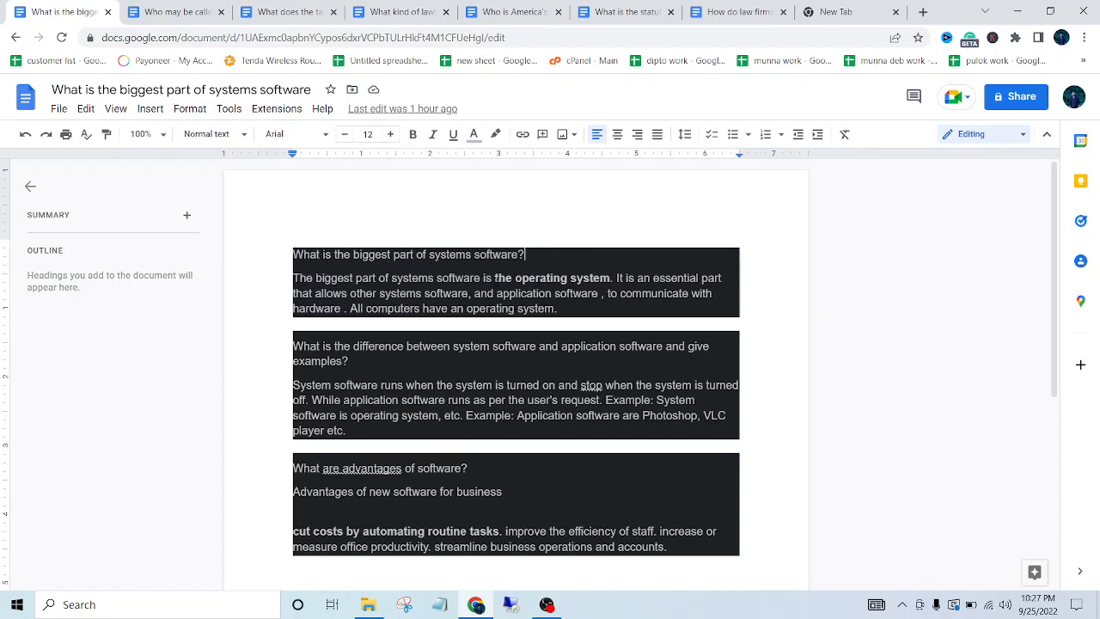
pyautogui.doubleClick(552, 278)
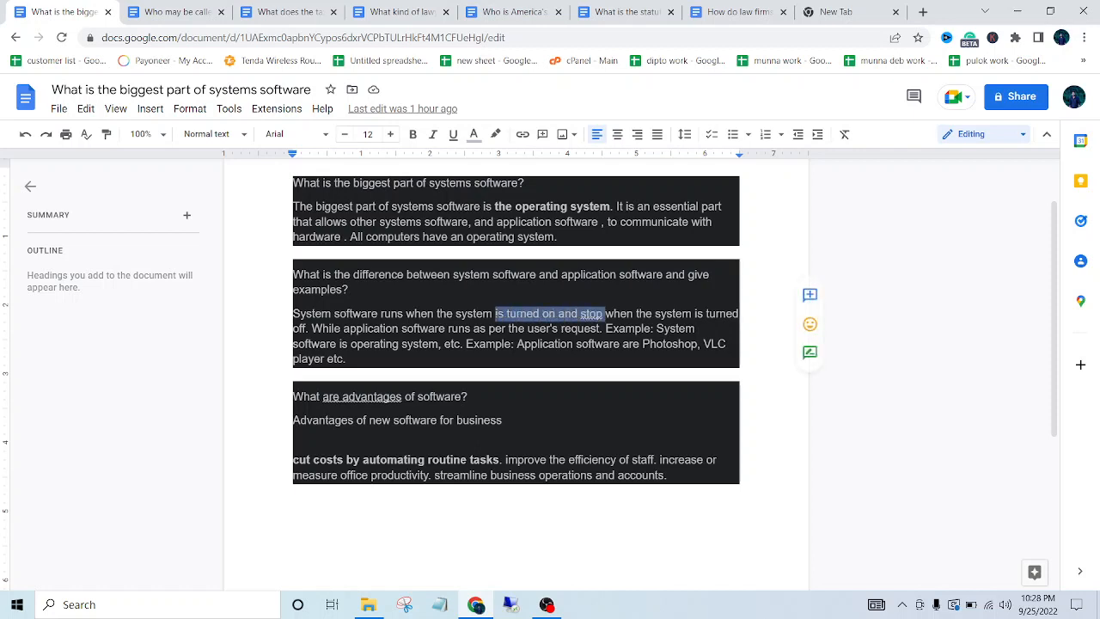
pyautogui.click(545, 313)
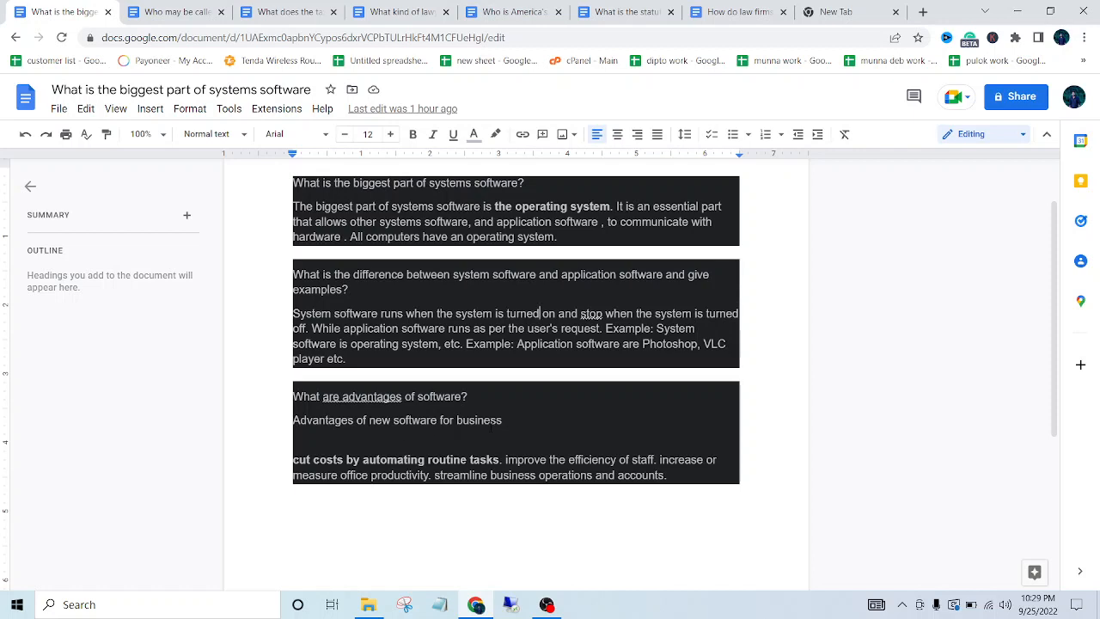
pyautogui.scroll(-3)
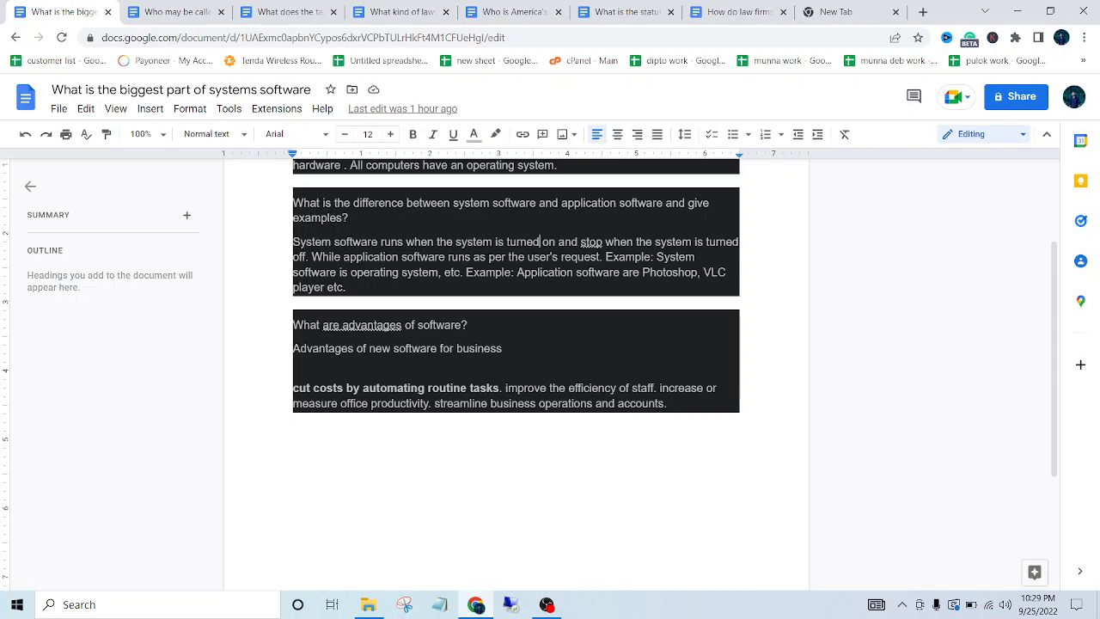
pyautogui.moveTo(508, 403); pyautogui.dragTo(666, 403)
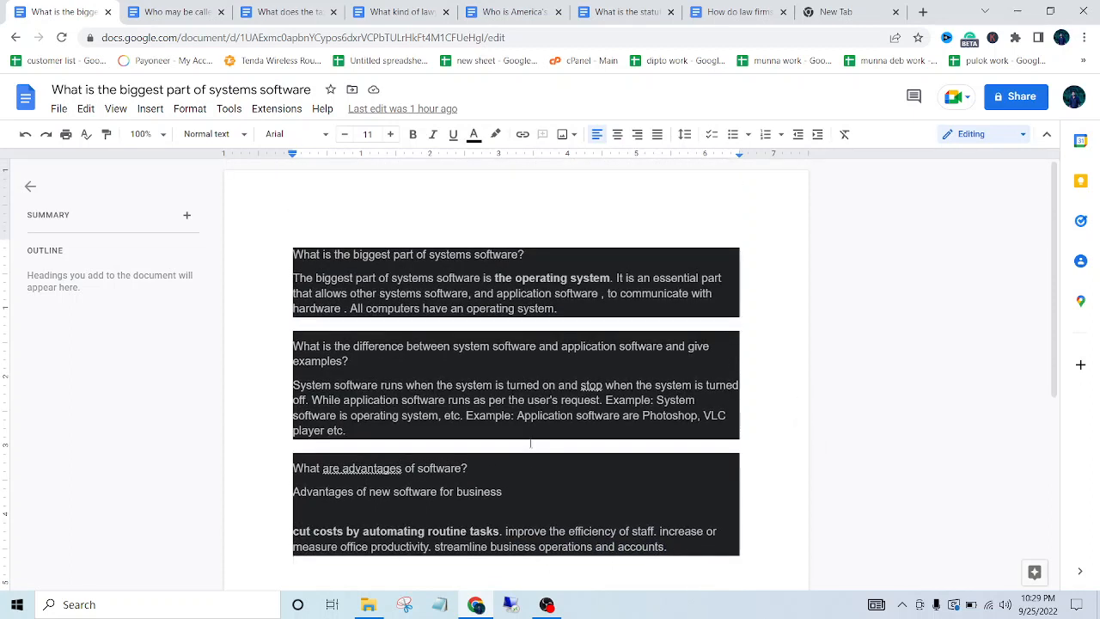
pyautogui.scroll(-3)
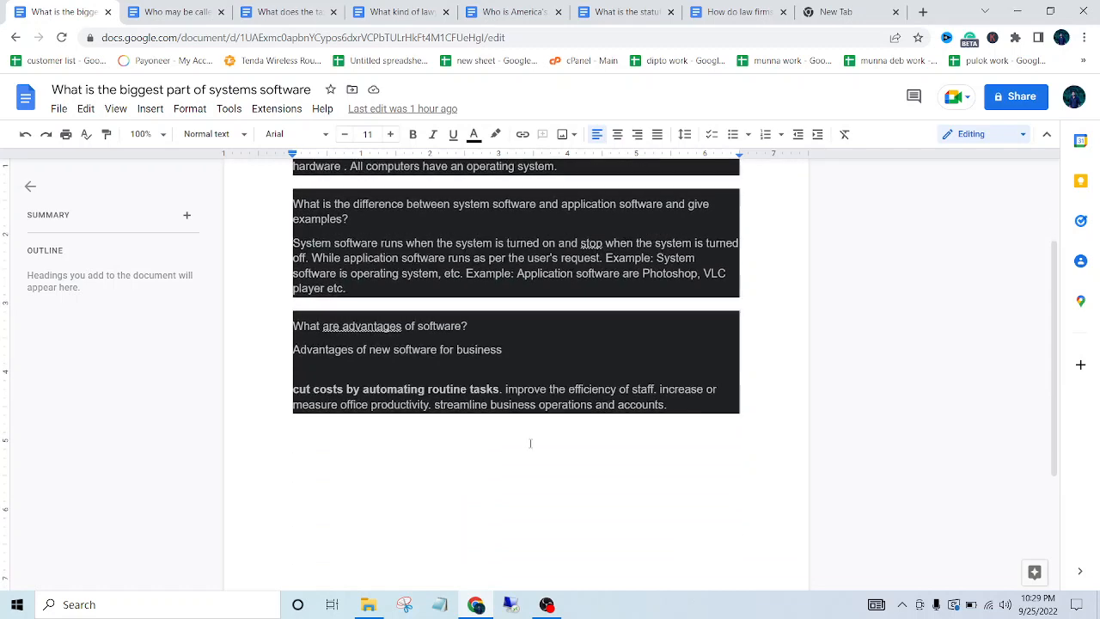